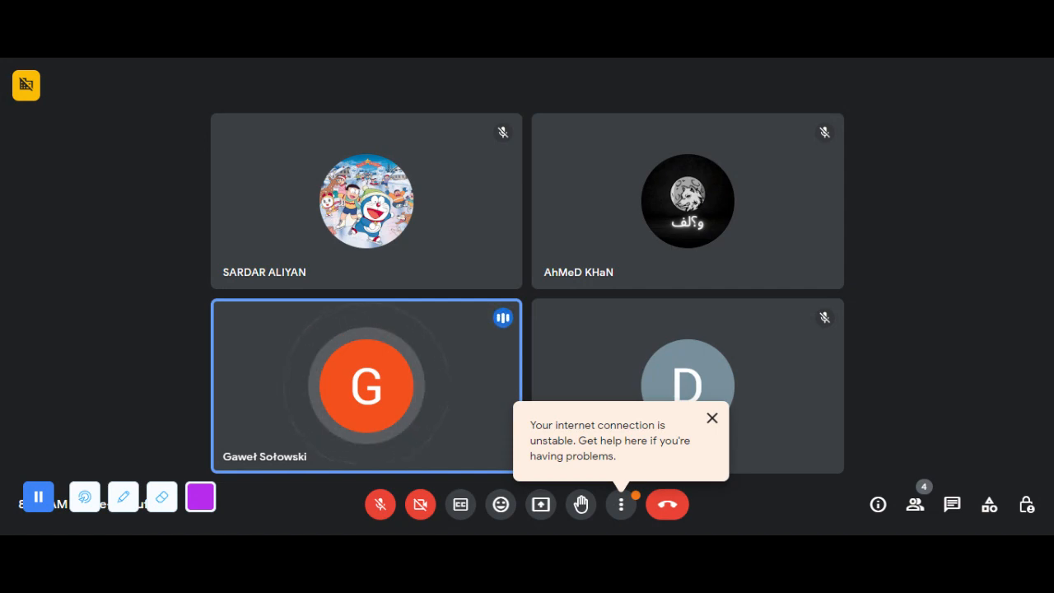
Dismiss the 'Your internet connection is unstable' warning from the call view
{"action": "left_click", "coordinate": [711, 418]}
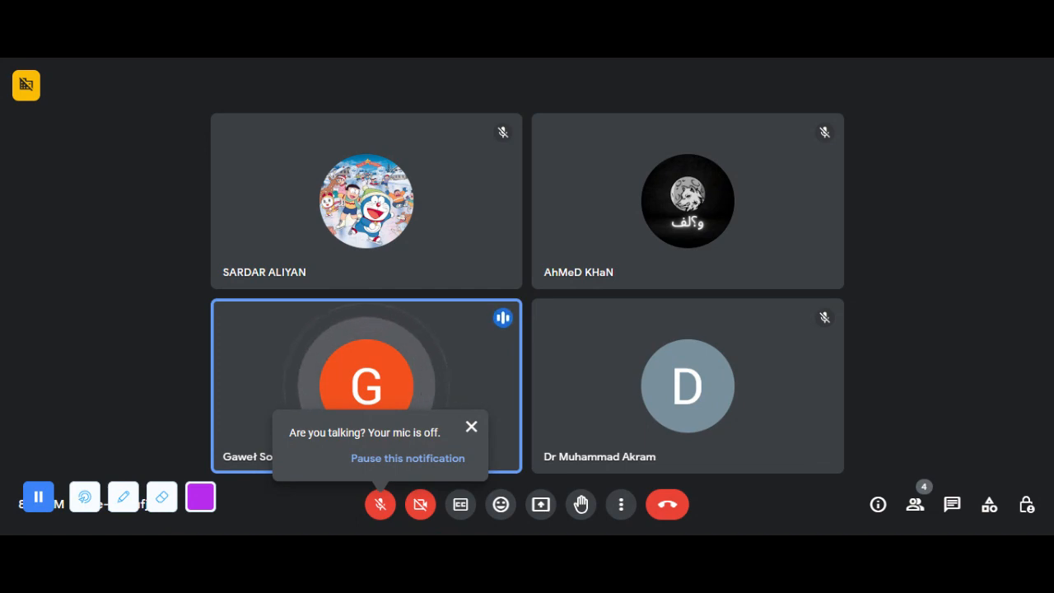
Dismiss the 'Are you talking? Your mic is off' reminder over the participant tiles
{"action": "left_click", "coordinate": [472, 425]}
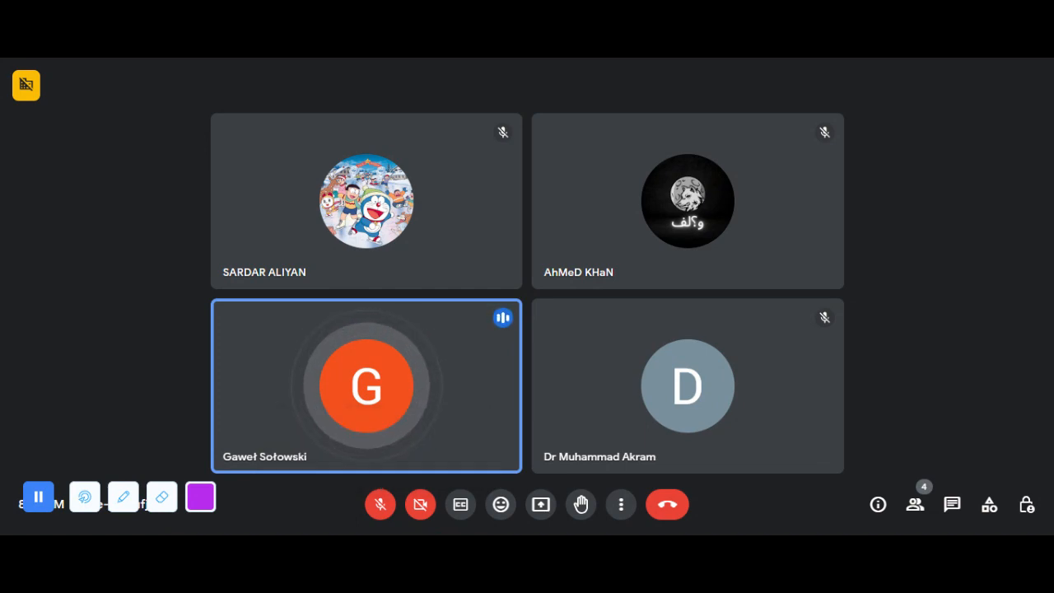